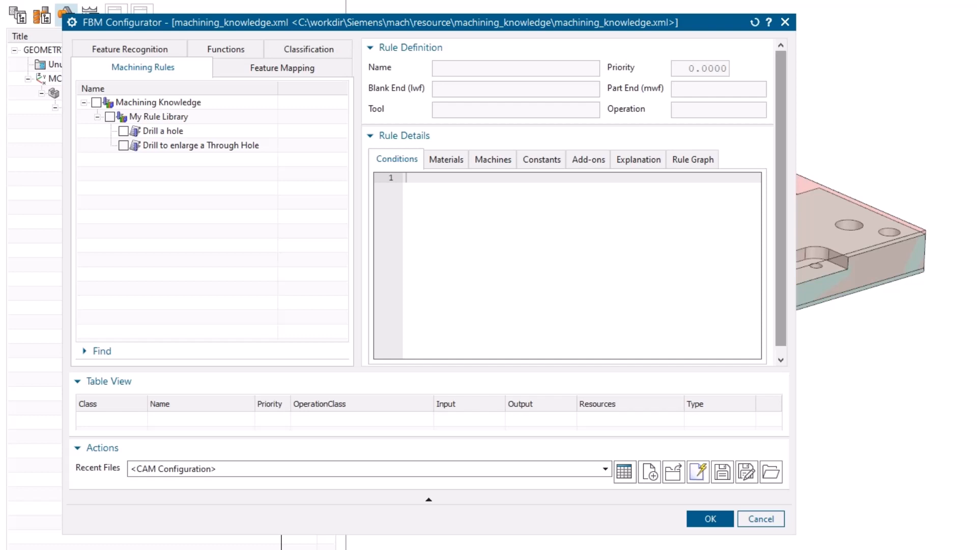
{"action": "mouse_move", "coordinate": [170, 158]}
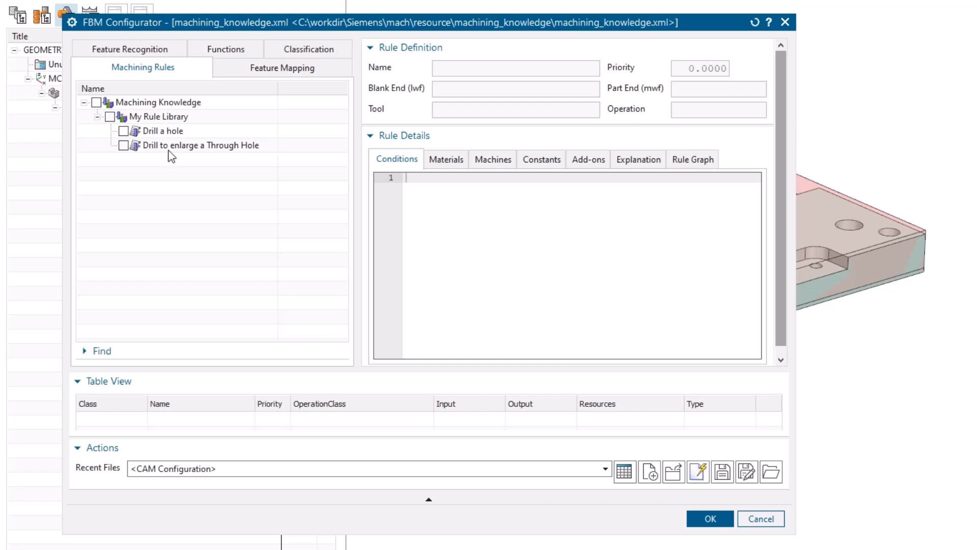
- Bring up the context menu for the 'Drill to enlarge a Through Hole' rule
{"action": "right_click", "coordinate": [173, 145]}
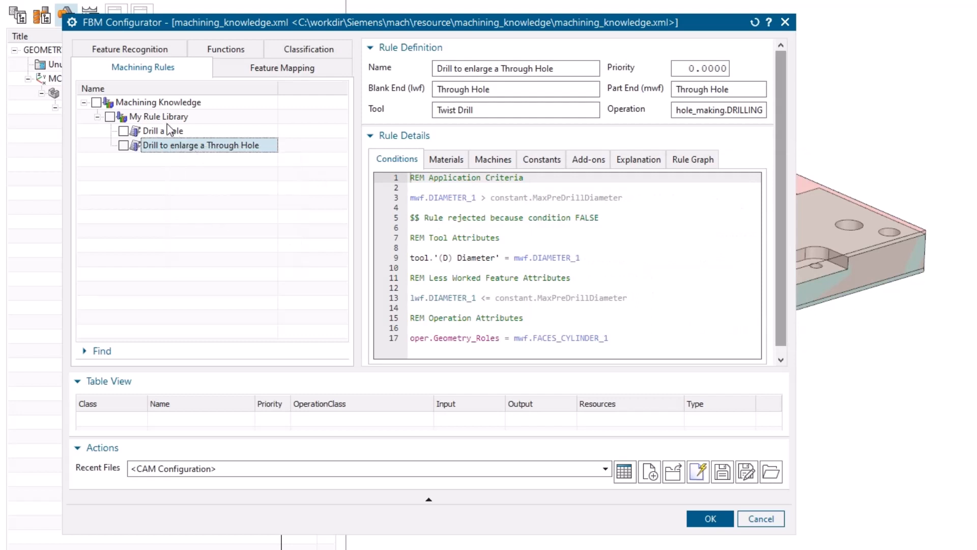
- Paste a copy of the drilling rule into My Rule Library, naming it 'Mill Counterbored Hole'
{"action": "right_click", "coordinate": [158, 116]}
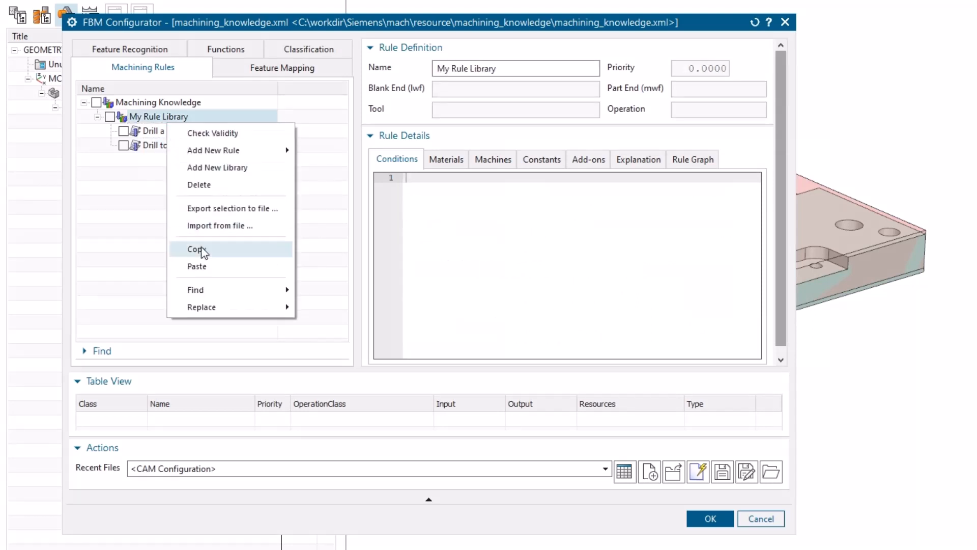
{"action": "left_click", "coordinate": [196, 249]}
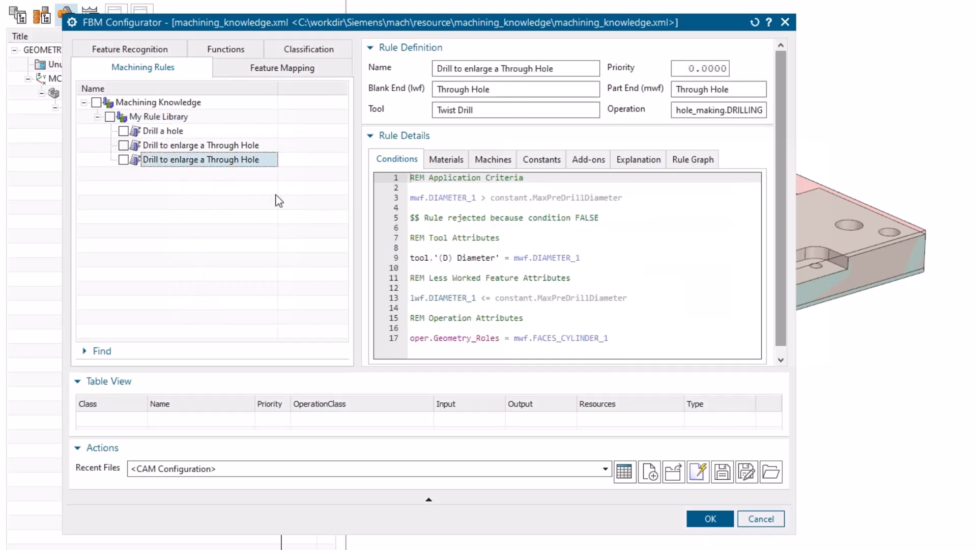
{"action": "double_click", "coordinate": [202, 159]}
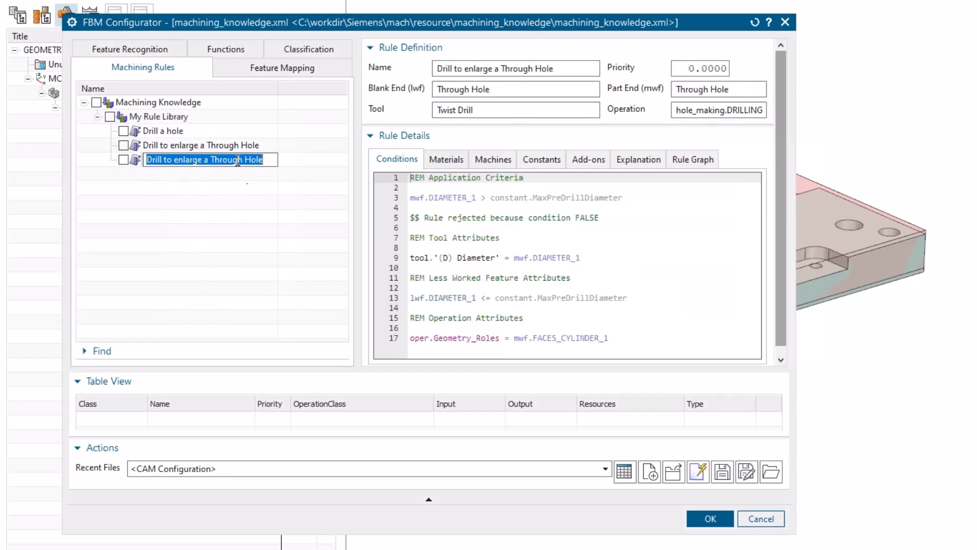
{"action": "type", "text": "Mill Counterbored Hole"}
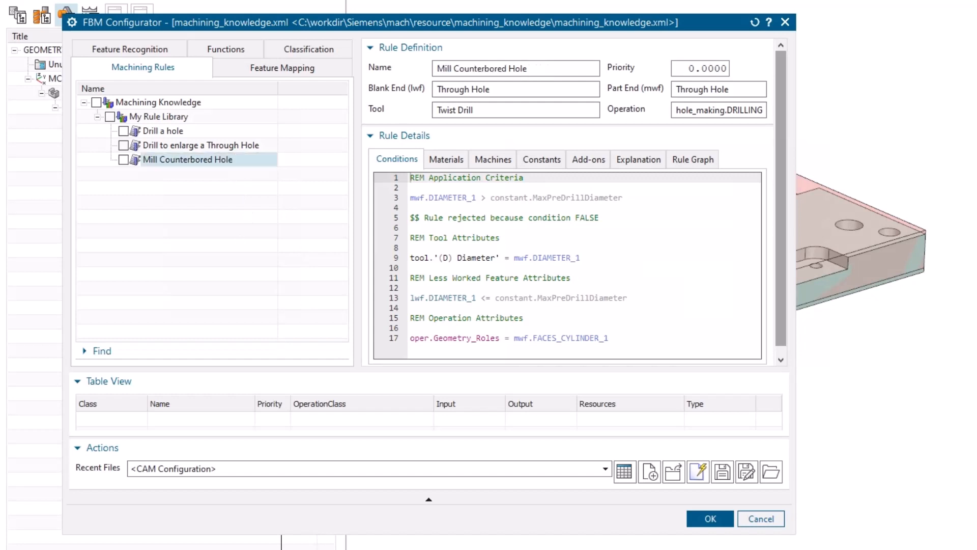
- Set the rule's part end to Counter Bore Through Hole and tool to End Mill (non indexable)
{"action": "left_click", "coordinate": [736, 89]}
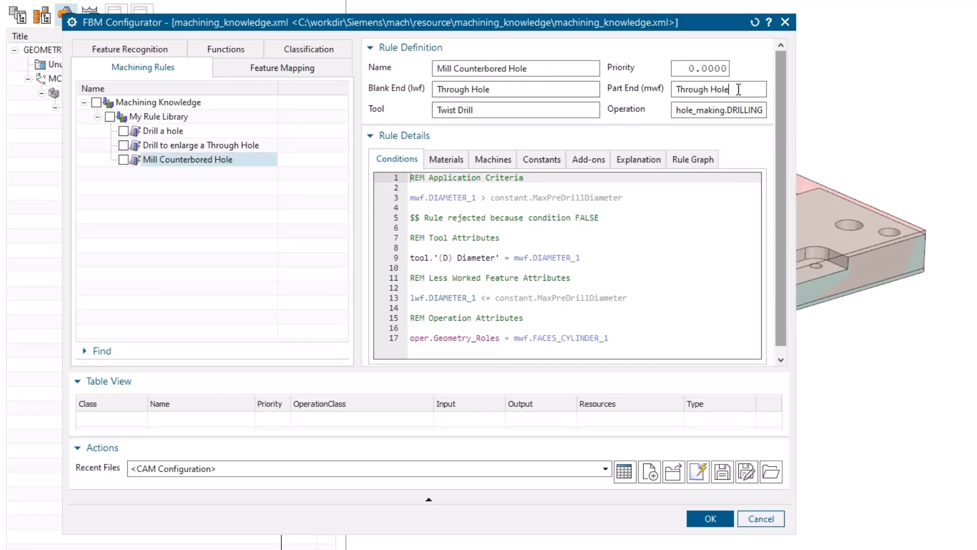
{"action": "type", "text": "counter"}
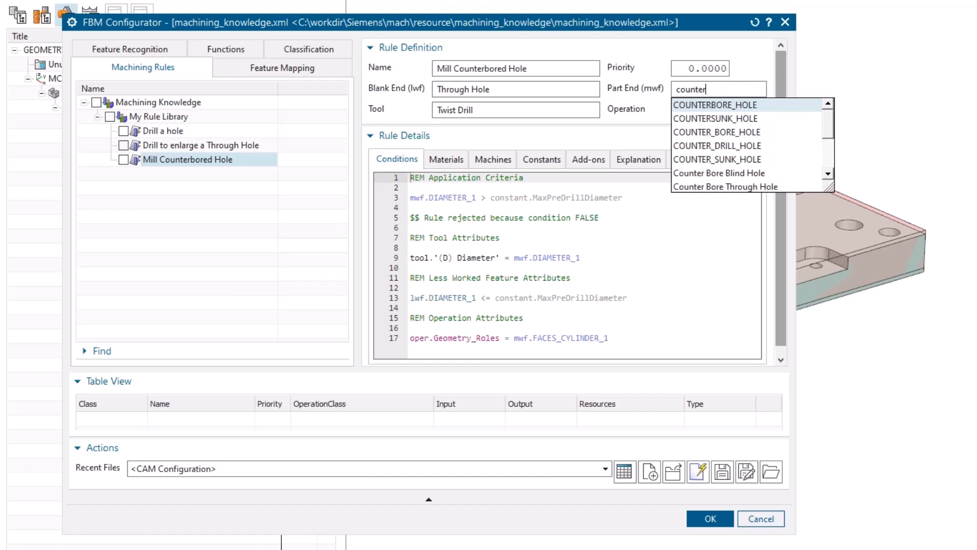
{"action": "left_click", "coordinate": [725, 186]}
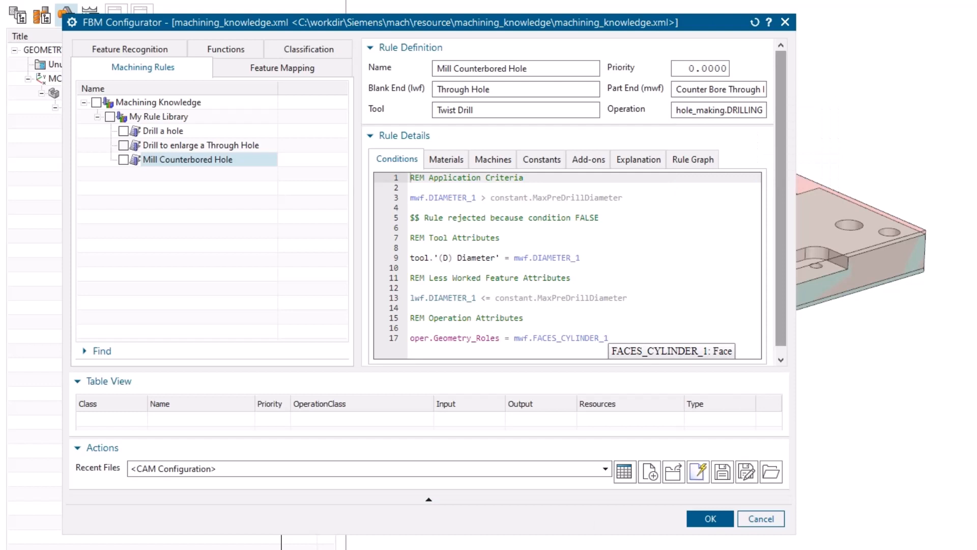
{"action": "double_click", "coordinate": [464, 110]}
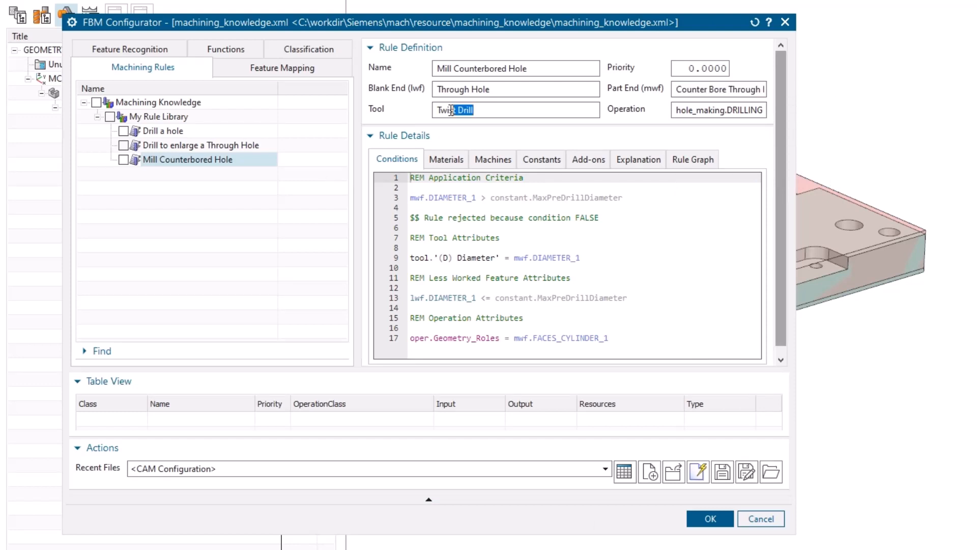
{"action": "type", "text": "end"}
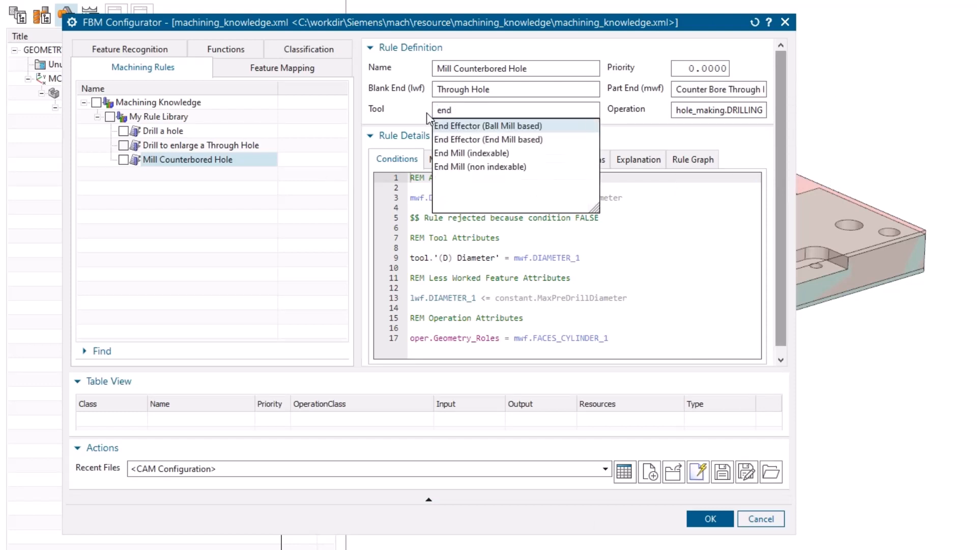
{"action": "left_click", "coordinate": [480, 167]}
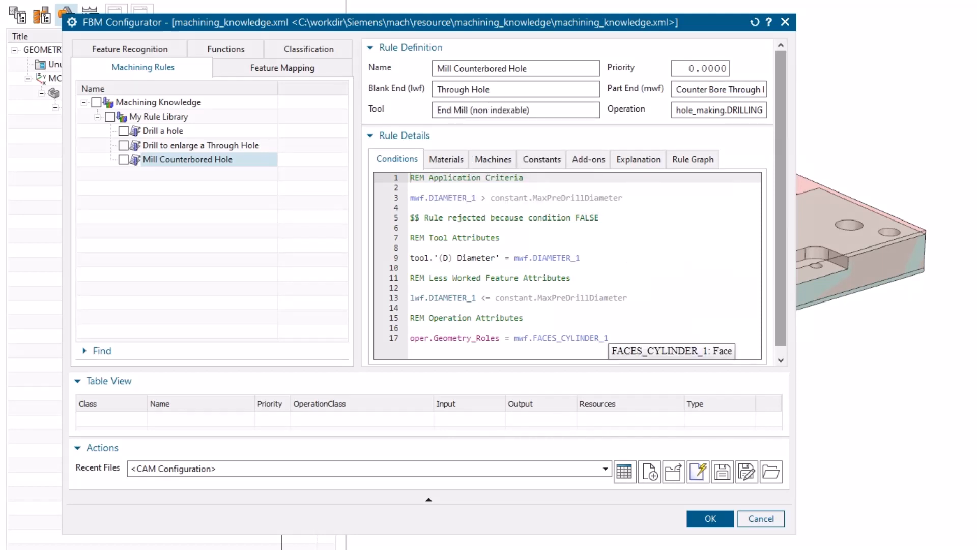
{"action": "mouse_move", "coordinate": [766, 118]}
{"action": "type", "text": "hole"}
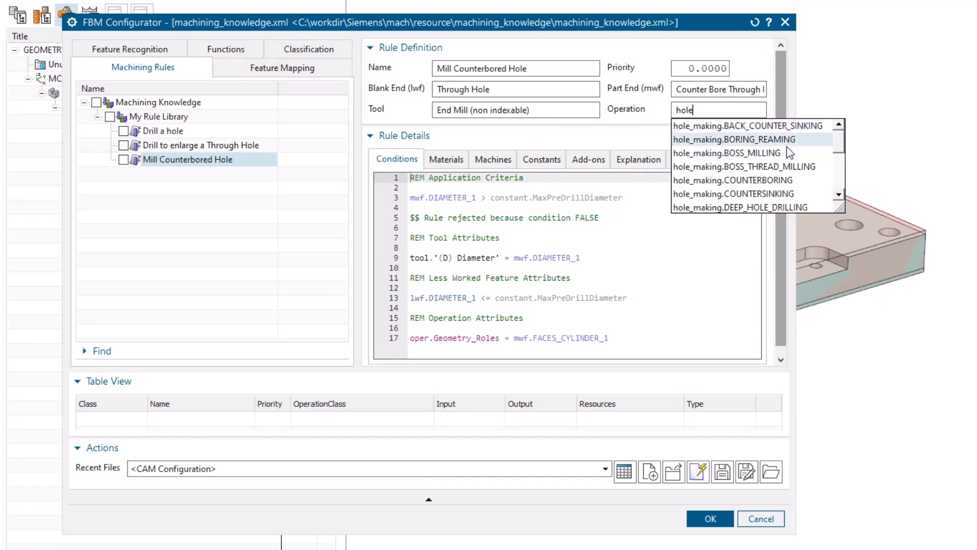
- Set the rule's operation to hole_making.HOLE_MILLING
{"action": "scroll", "scroll_direction": "down", "scroll_amount": 3}
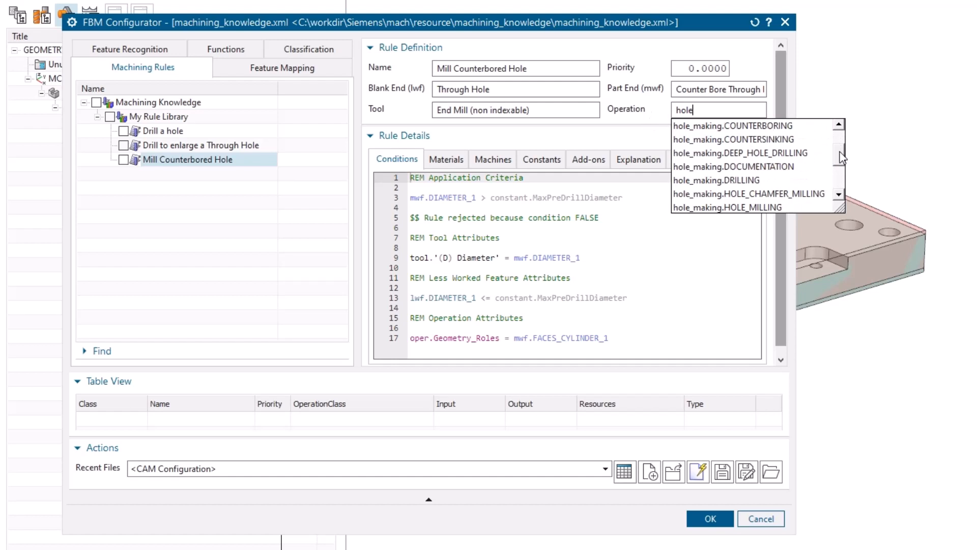
{"action": "scroll", "scroll_direction": "down", "scroll_amount": 3}
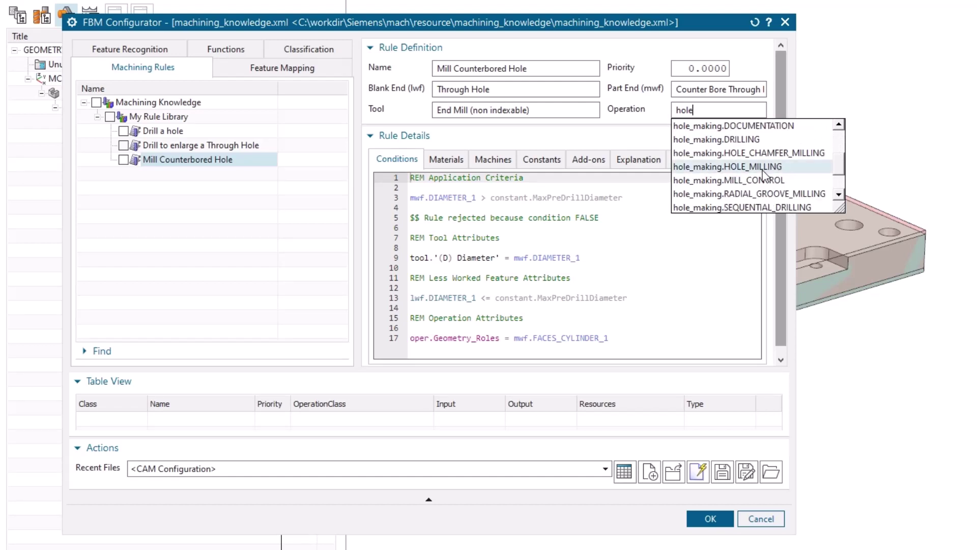
{"action": "left_click", "coordinate": [728, 166]}
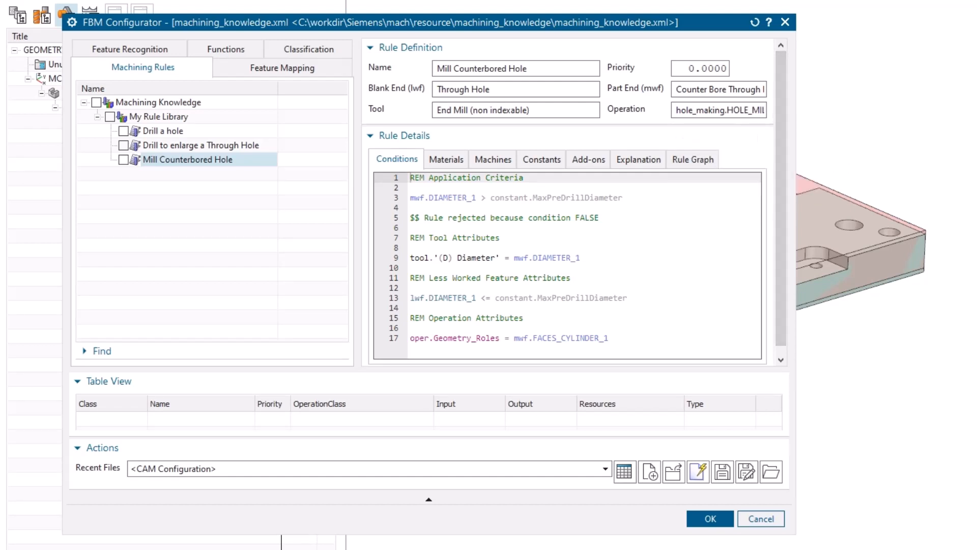
{"action": "mouse_move", "coordinate": [441, 298]}
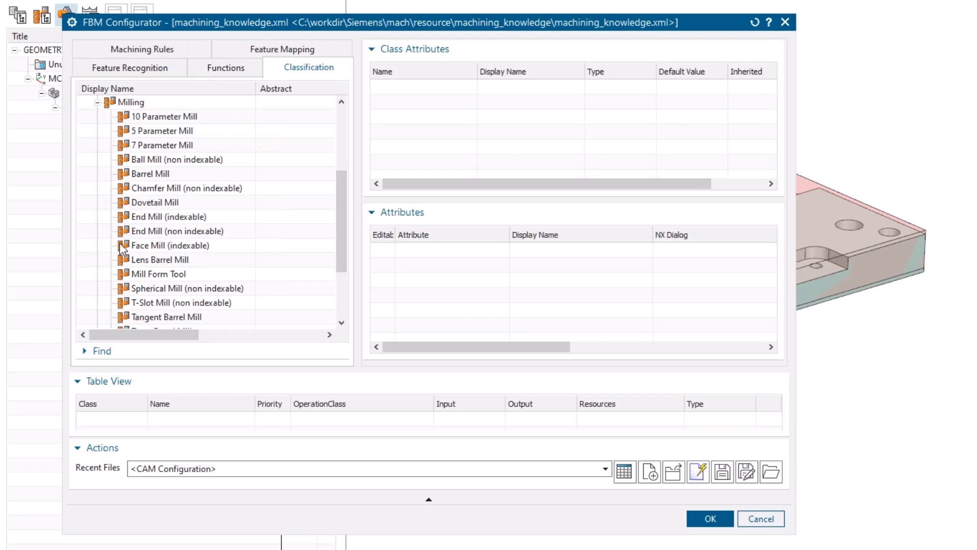
{"action": "mouse_move", "coordinate": [204, 258]}
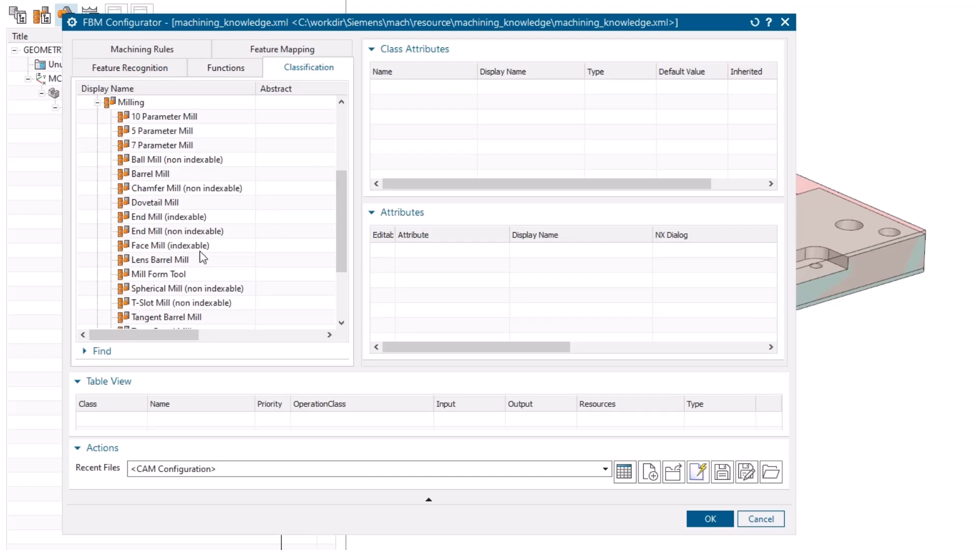
{"action": "left_click", "coordinate": [167, 231]}
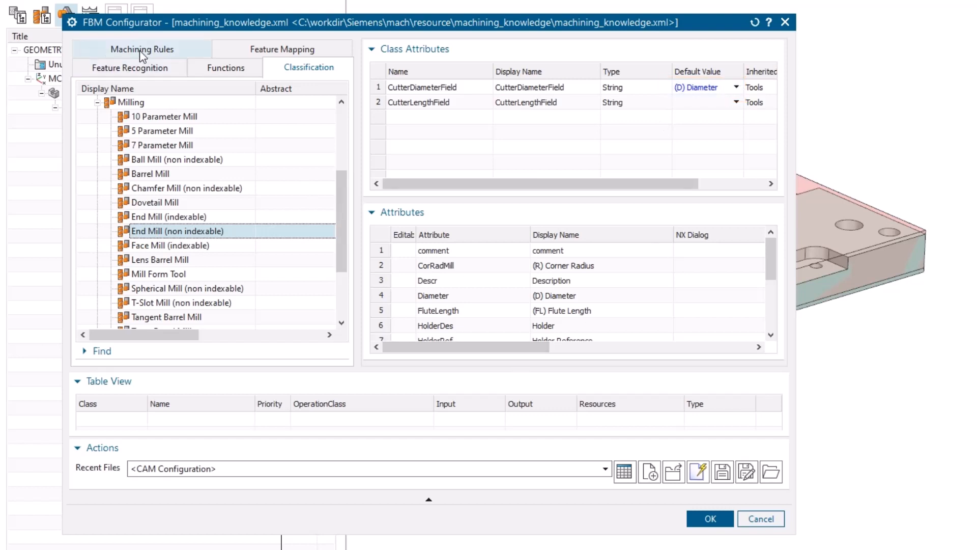
{"action": "left_click", "coordinate": [143, 67]}
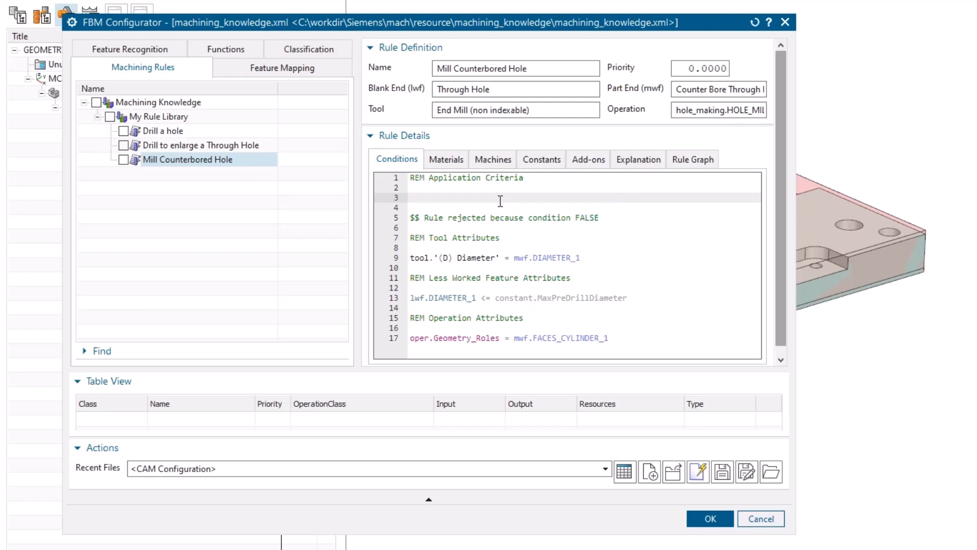
{"action": "mouse_move", "coordinate": [581, 338]}
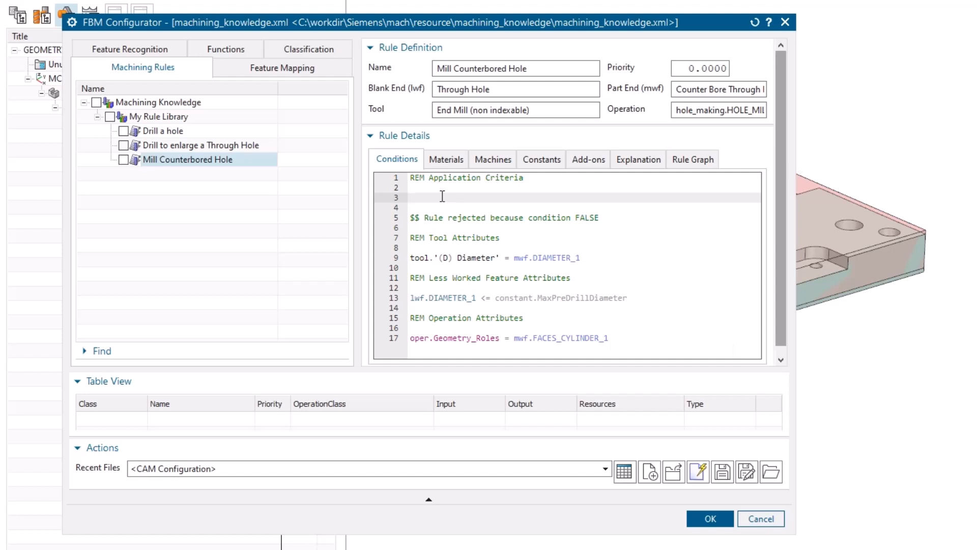
- Add the condition mwf.DEPTH_TOP_CHAMFER = 0.0 and confirm the successful validity check
{"action": "type", "text": "mwf.DEPTH_TOP_CHAMFER = 0.0"}
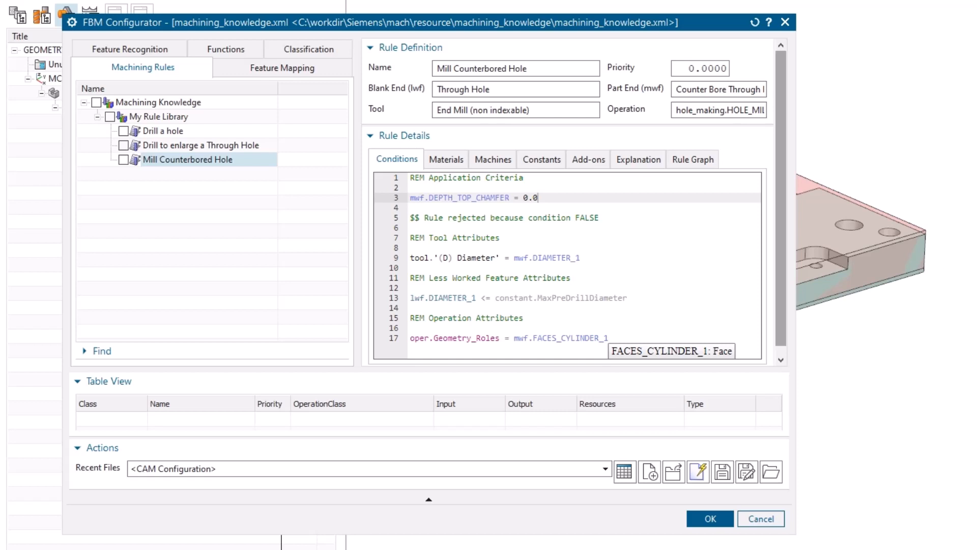
{"action": "mouse_move", "coordinate": [584, 258]}
{"action": "type", "text": "<"}
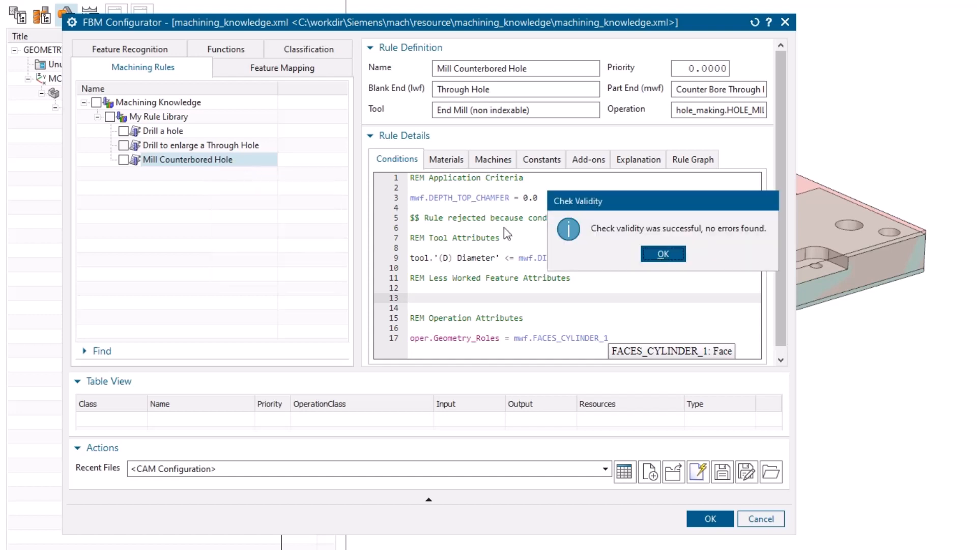
{"action": "left_click", "coordinate": [663, 254]}
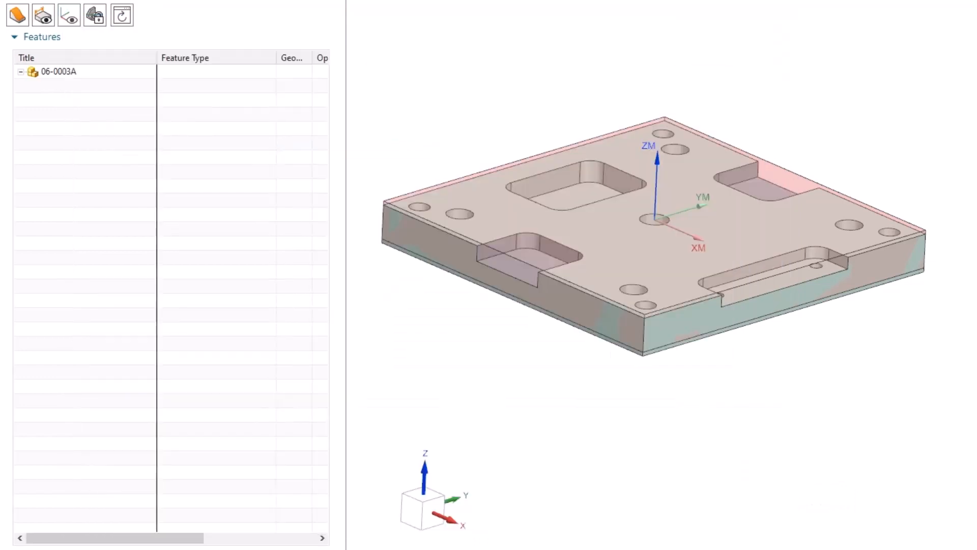
- Create rule-based feature processes for the Counter Bore Through Hole features, then show Geometry View
{"action": "left_click", "coordinate": [18, 71]}
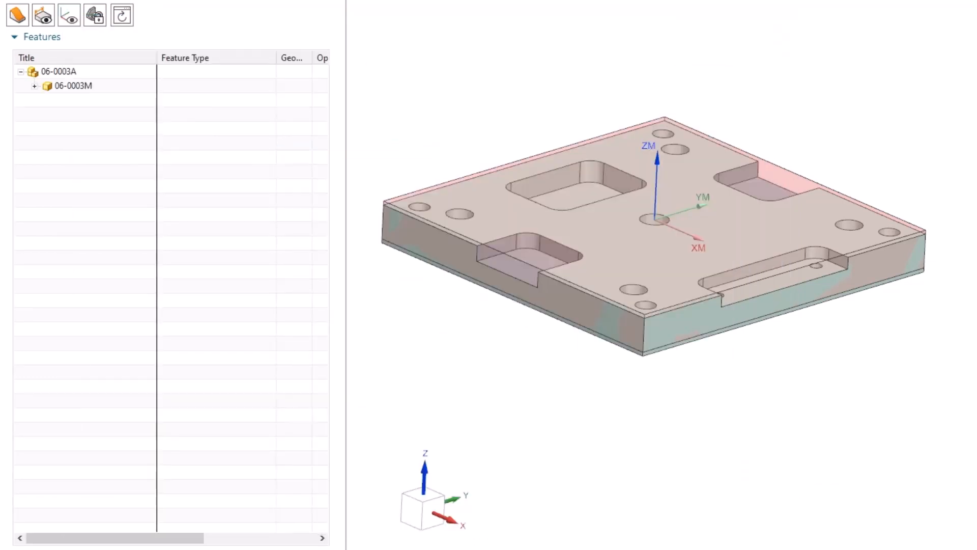
{"action": "left_click", "coordinate": [34, 86]}
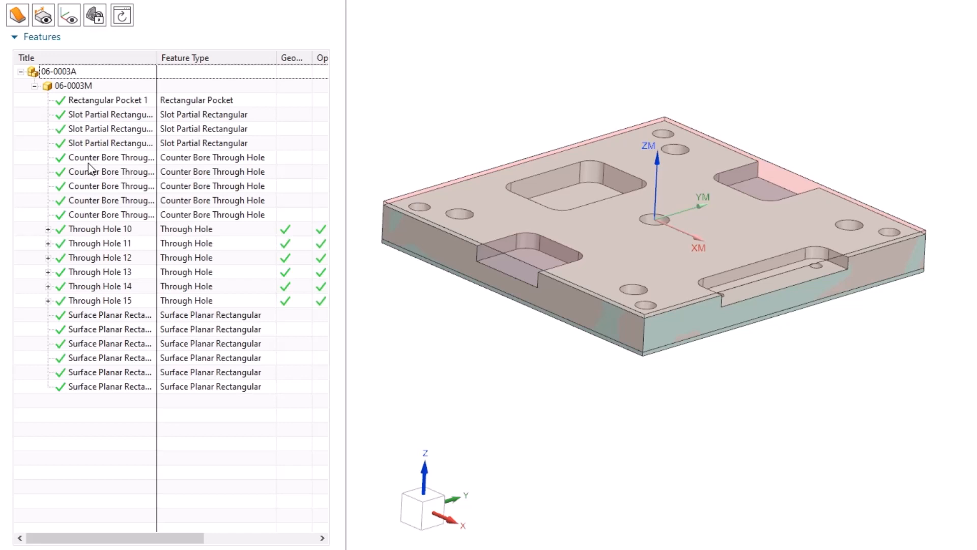
{"action": "left_click", "coordinate": [110, 158]}
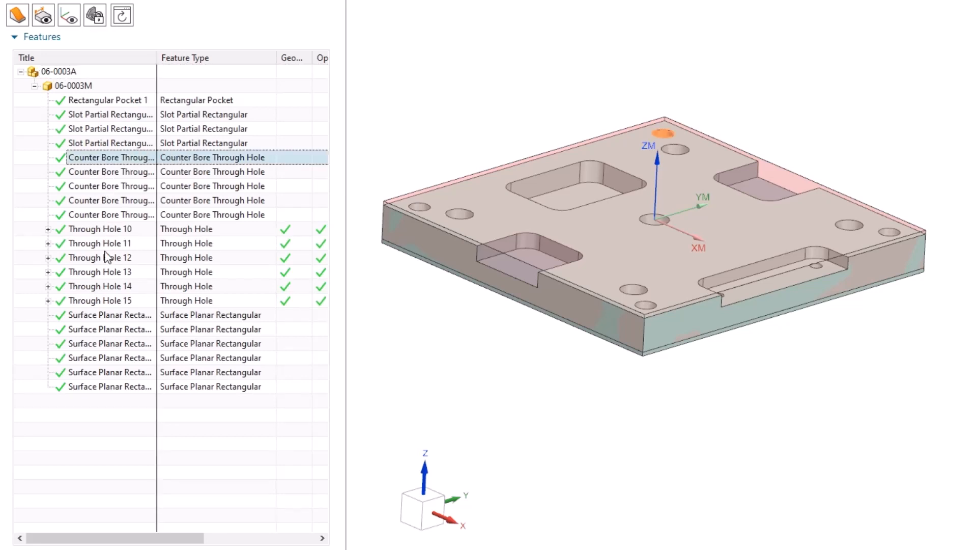
{"action": "right_click", "coordinate": [107, 214]}
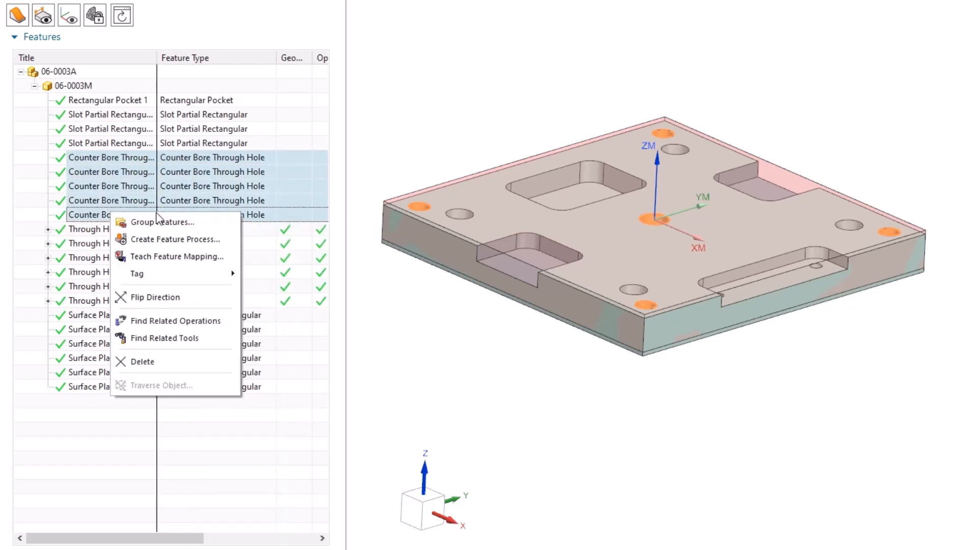
{"action": "left_click", "coordinate": [175, 238]}
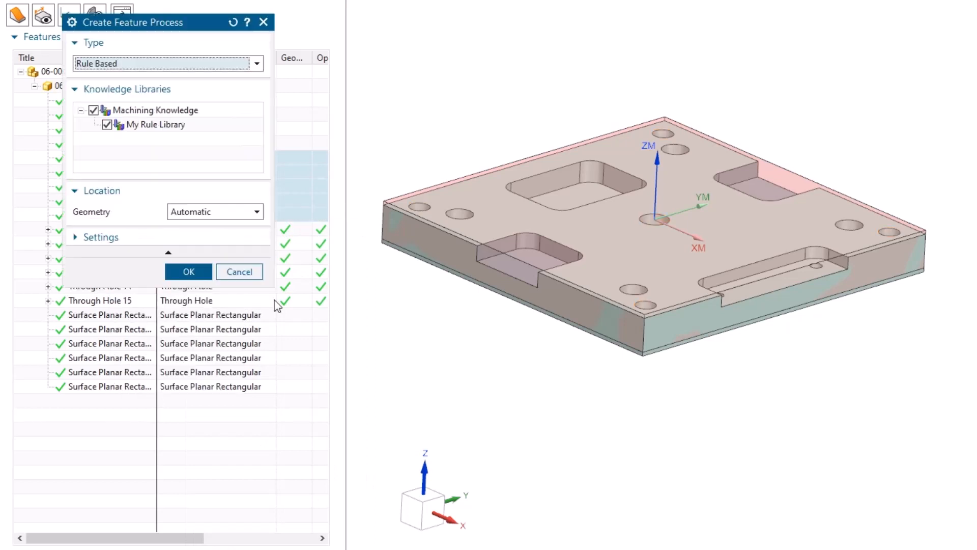
{"action": "left_click", "coordinate": [188, 272]}
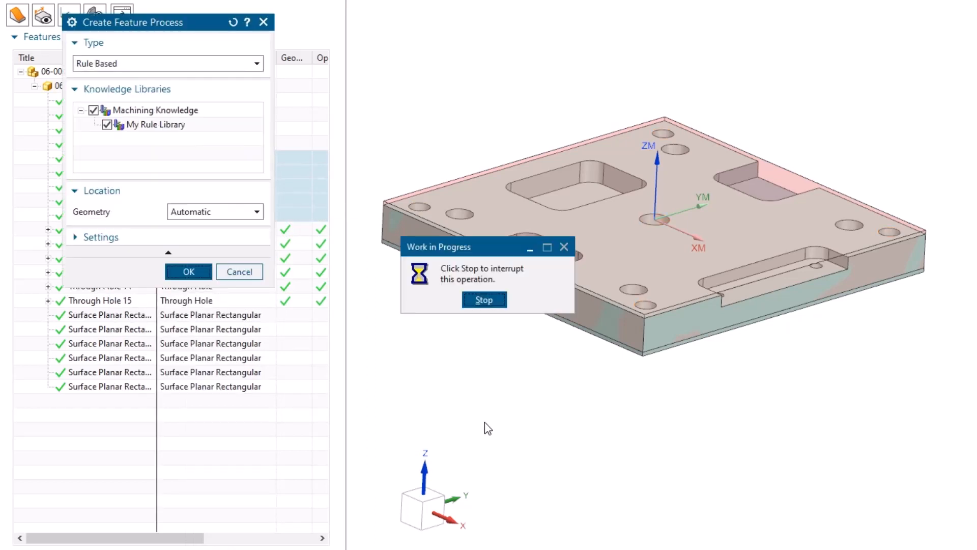
{"action": "left_click", "coordinate": [188, 272]}
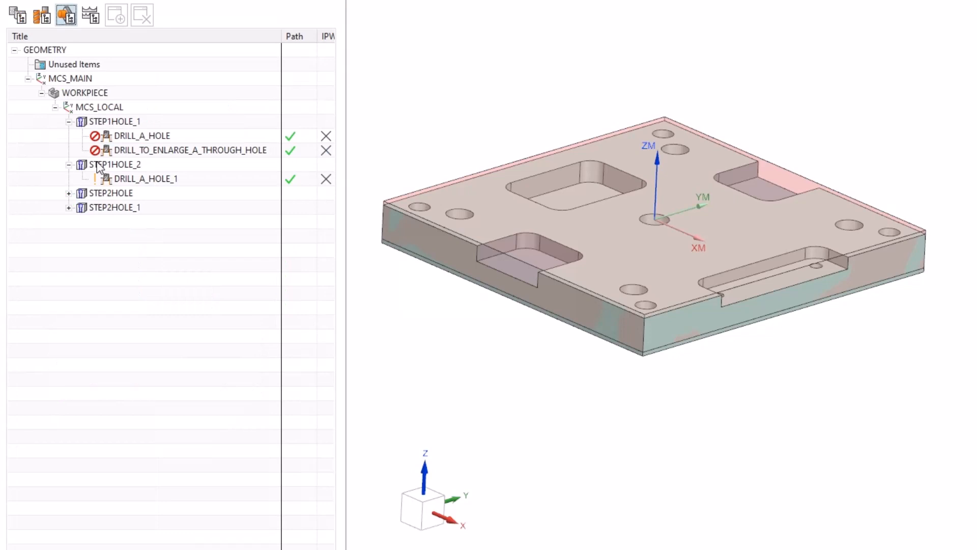
- Generate and accept tool paths for groups STEP1HOLE_1, STEP2HOLE and STEP2HOLE_1
{"action": "right_click", "coordinate": [96, 121]}
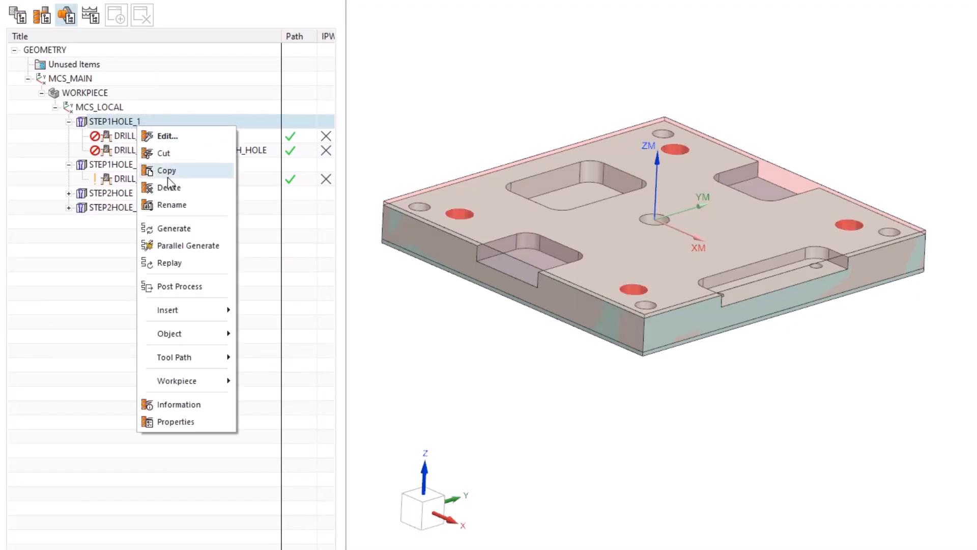
{"action": "left_click", "coordinate": [174, 228]}
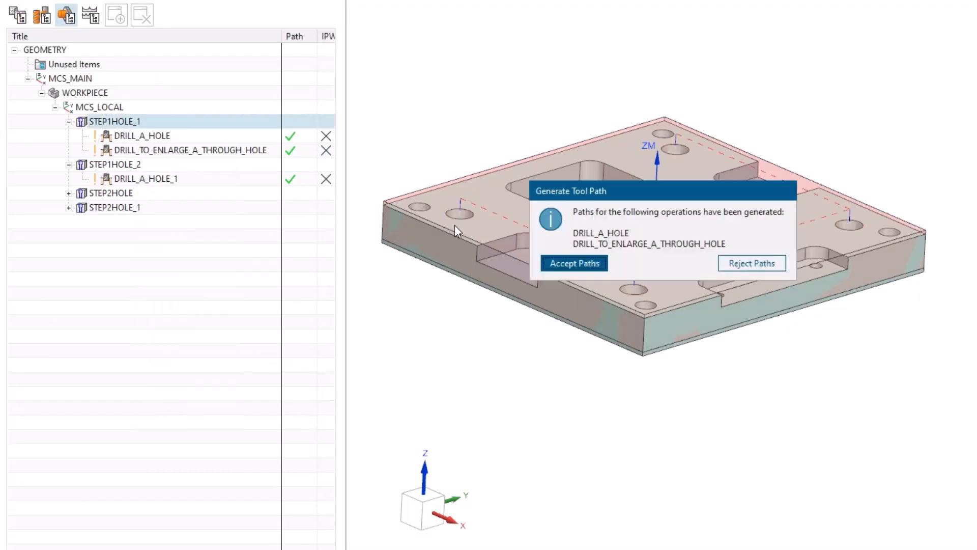
{"action": "left_click", "coordinate": [574, 263]}
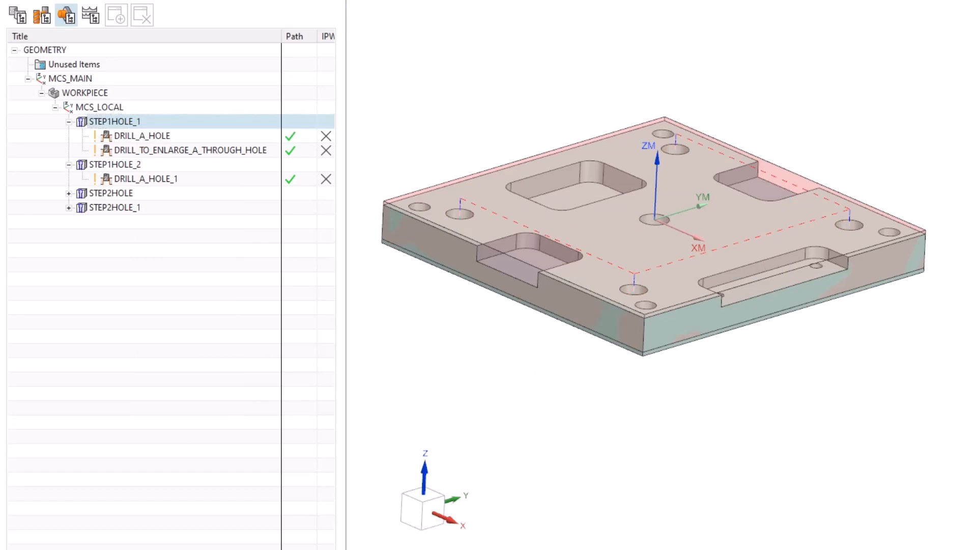
{"action": "right_click", "coordinate": [97, 193]}
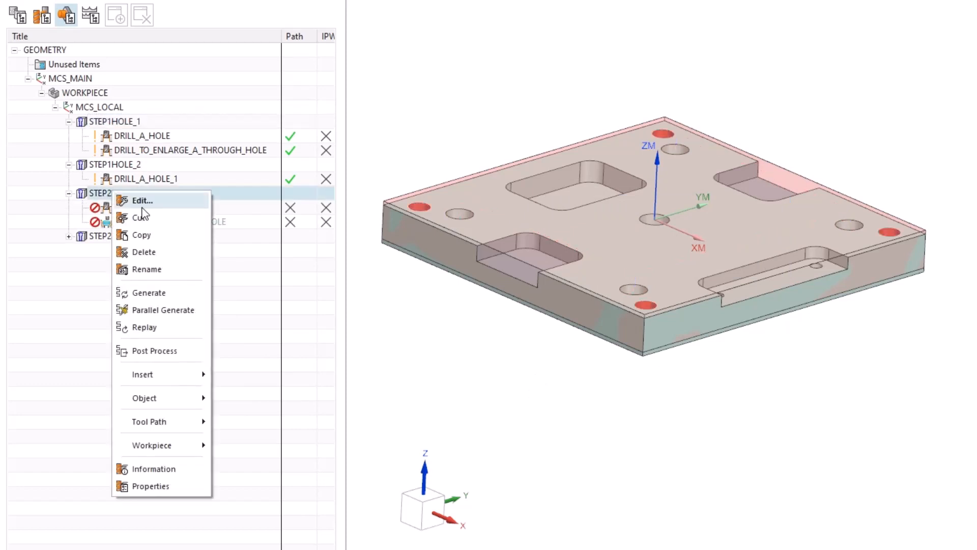
{"action": "left_click", "coordinate": [150, 293]}
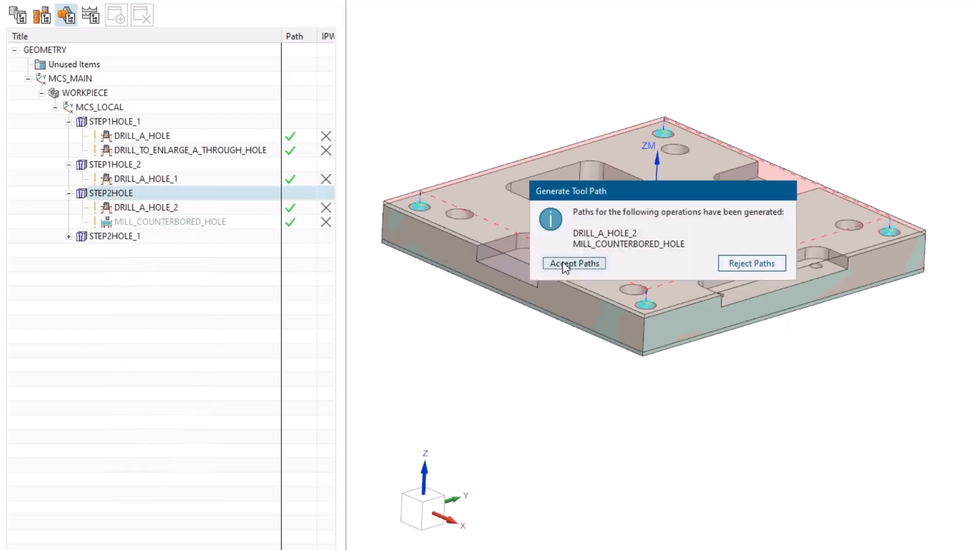
{"action": "left_click", "coordinate": [573, 263]}
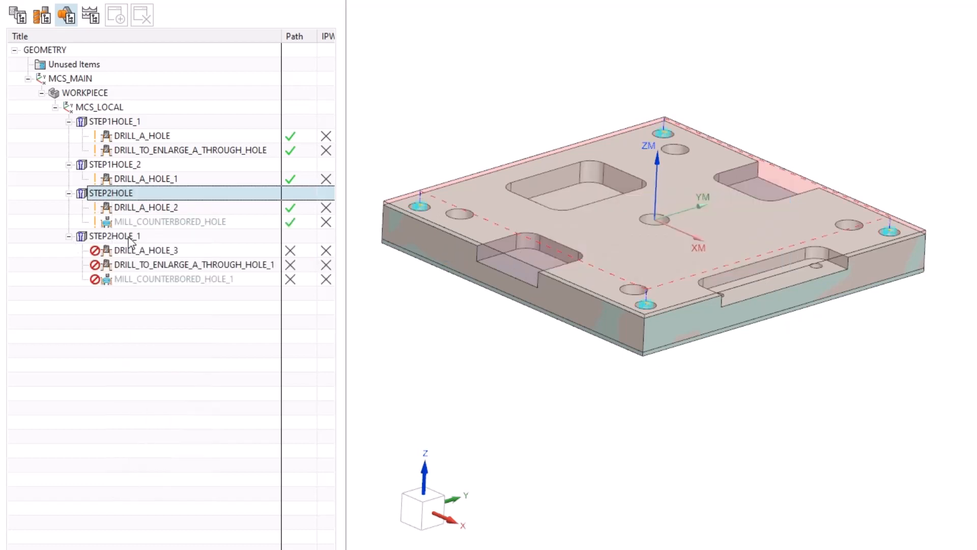
{"action": "right_click", "coordinate": [116, 236]}
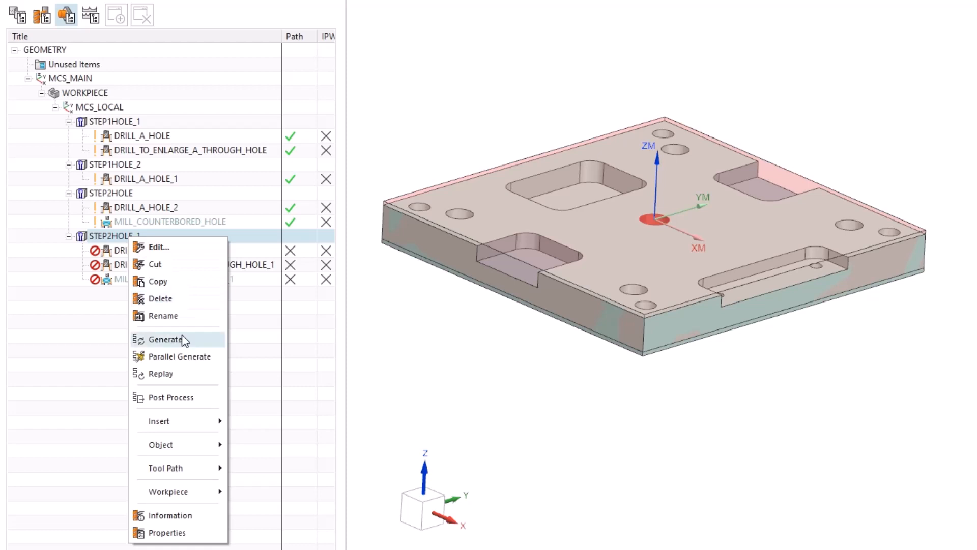
{"action": "left_click", "coordinate": [164, 340]}
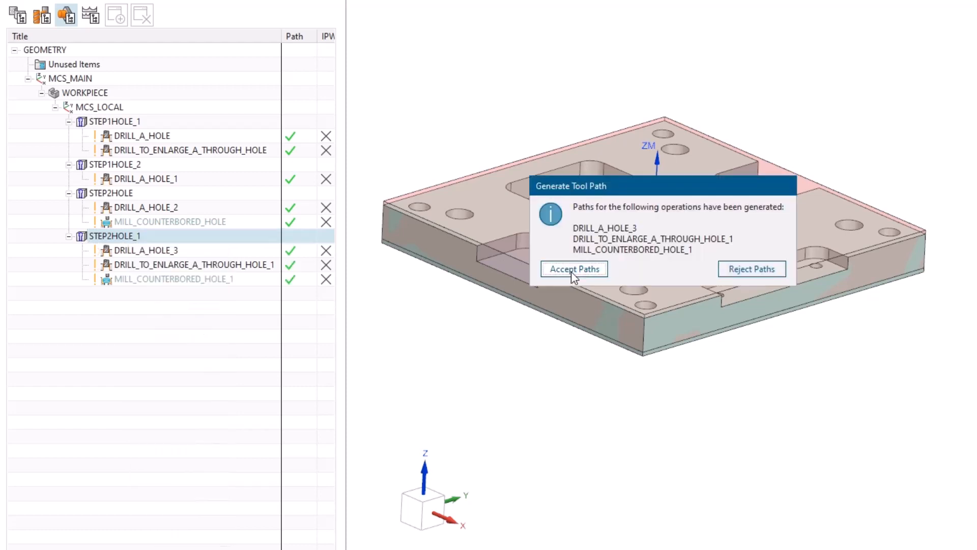
{"action": "left_click", "coordinate": [574, 269]}
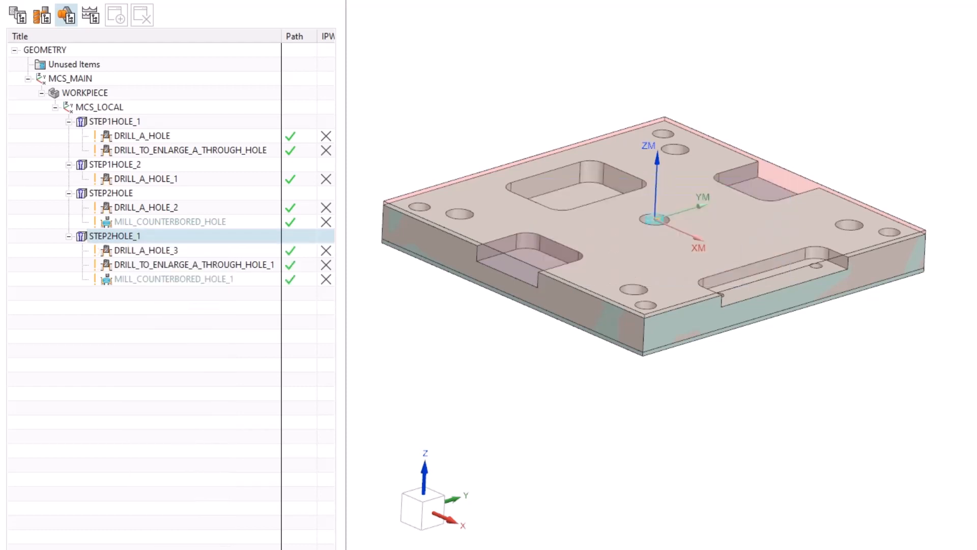